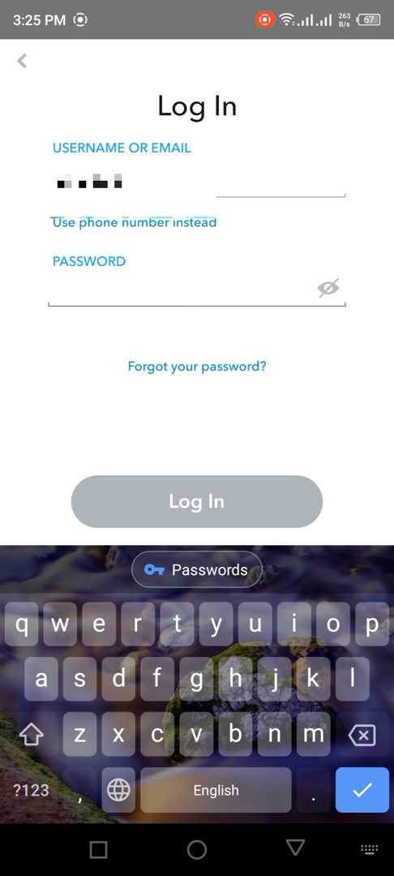
- Attempt login with the username and old password, getting a no-matching-credentials error
{"action": "left_click", "coordinate": [25, 790]}
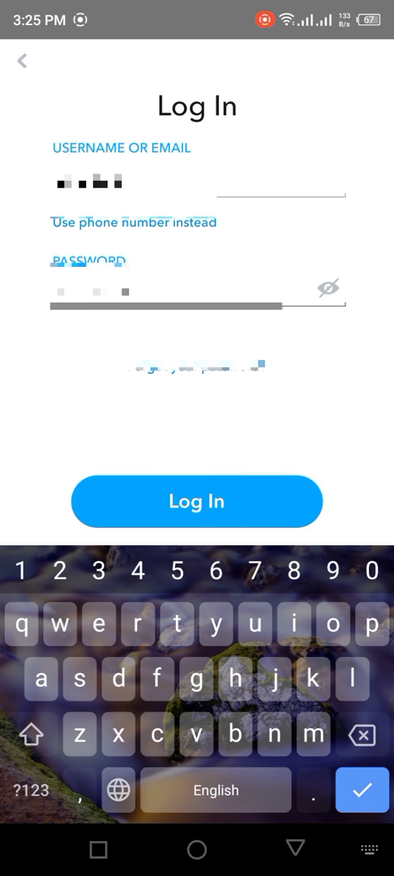
{"action": "left_click", "coordinate": [196, 501]}
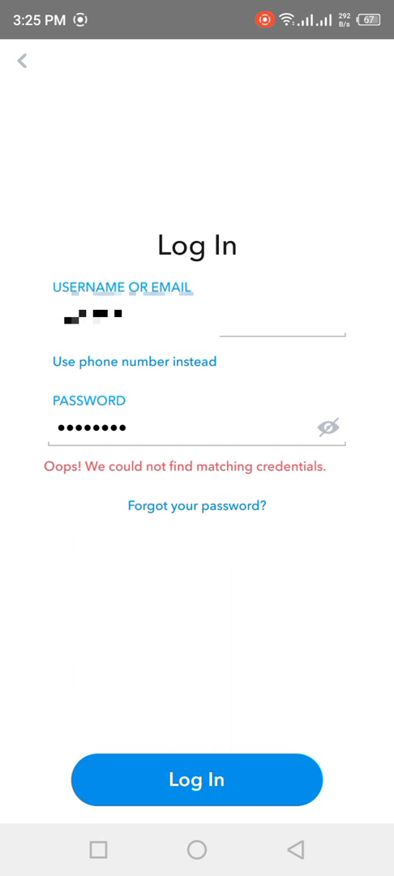
- Begin a forgotten-password reset via phone and fill in the account's phone number
{"action": "left_click", "coordinate": [196, 506]}
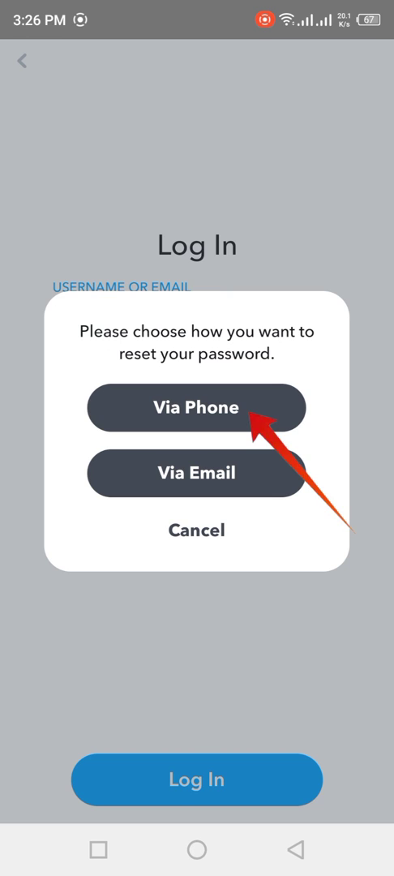
{"action": "left_click", "coordinate": [195, 407]}
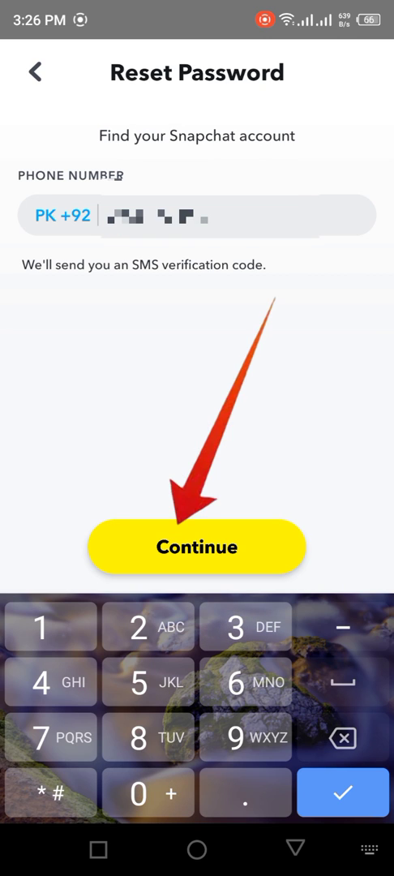
{"action": "left_click", "coordinate": [197, 546]}
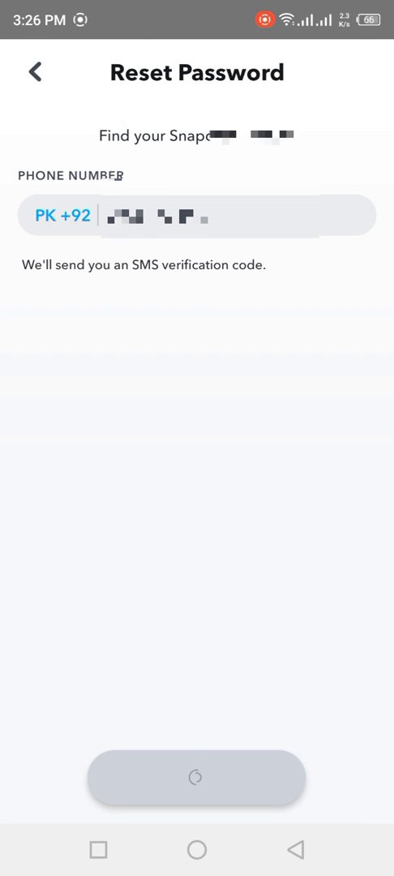
{"action": "left_click", "coordinate": [196, 777]}
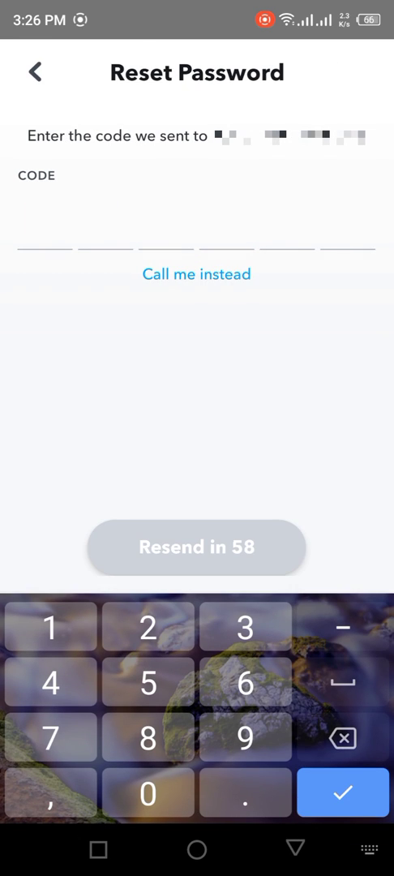
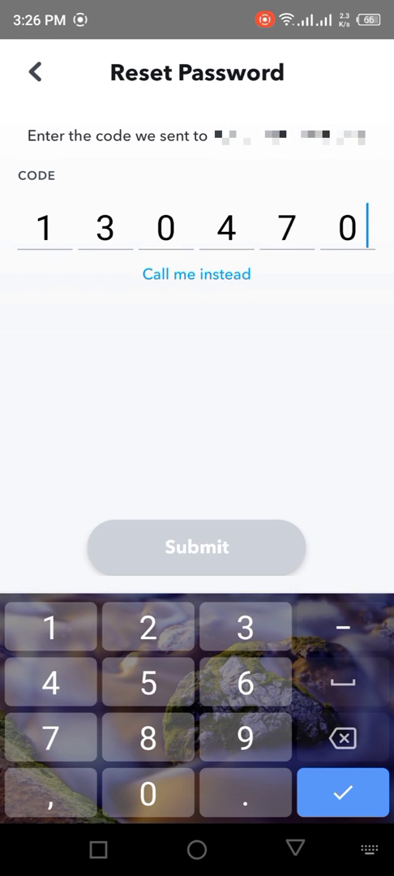
{"action": "left_click", "coordinate": [196, 547]}
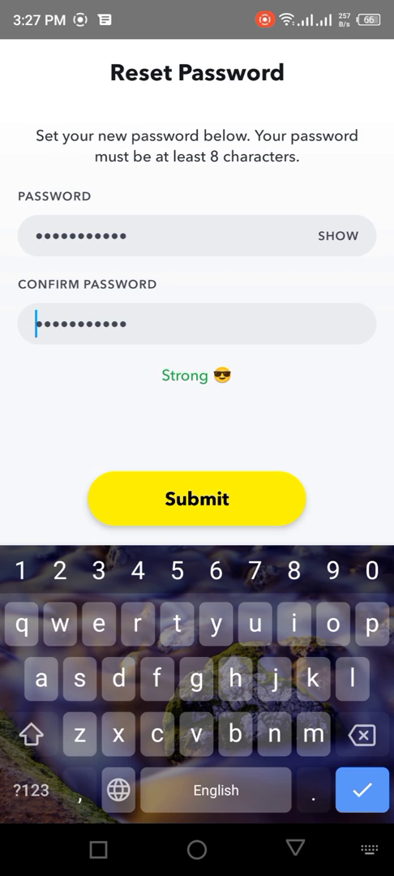
- Save the new password, relaunch Snapchat from the home screen and reach the empty Log In form
{"action": "left_click", "coordinate": [196, 500]}
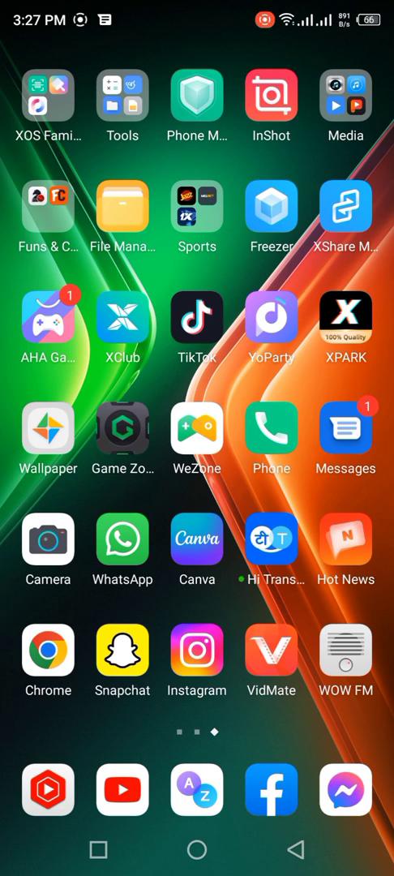
{"action": "left_click", "coordinate": [122, 649]}
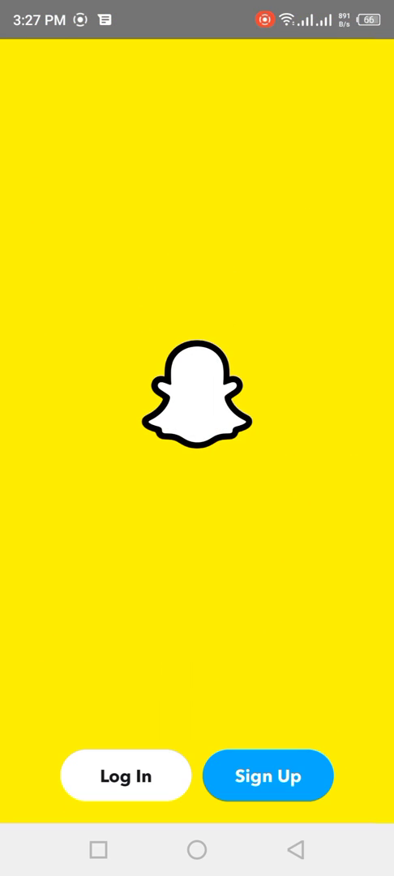
{"action": "left_click", "coordinate": [125, 775]}
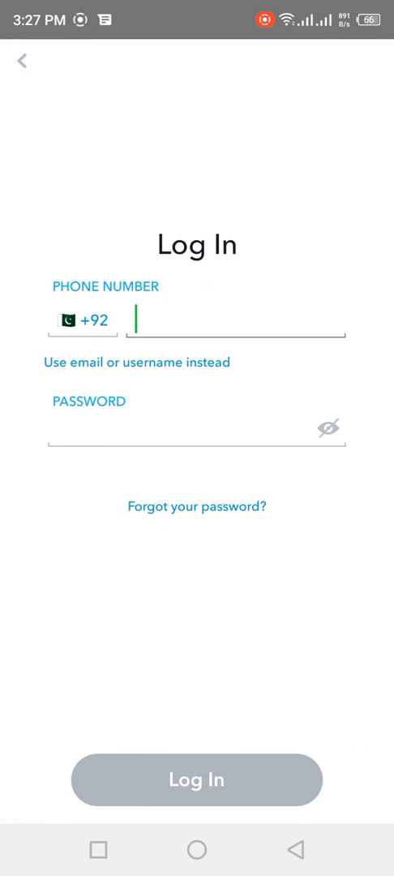
- Log in by username with the new password and confirm the Verify Device SMS code
{"action": "left_click", "coordinate": [136, 361]}
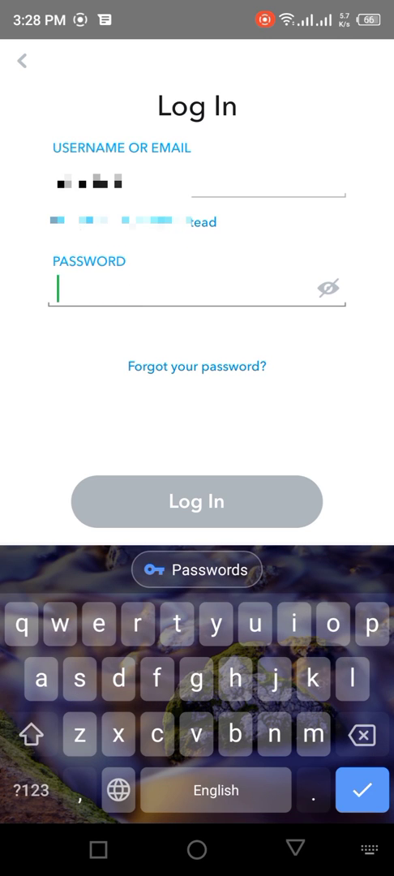
{"action": "type", "text": "password"}
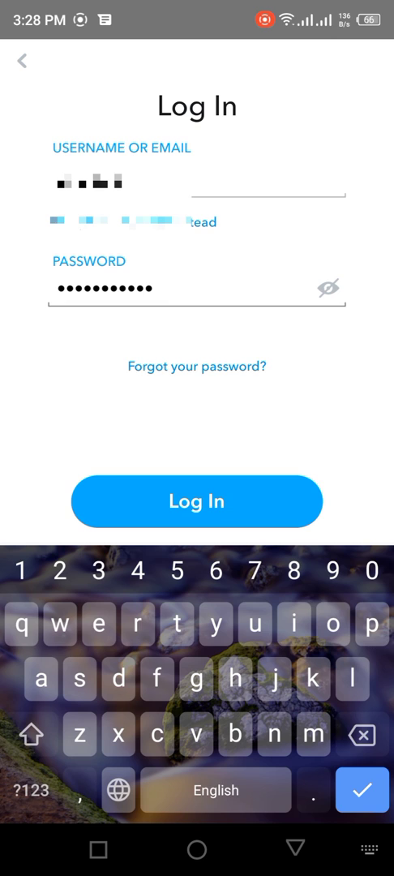
{"action": "left_click", "coordinate": [196, 501]}
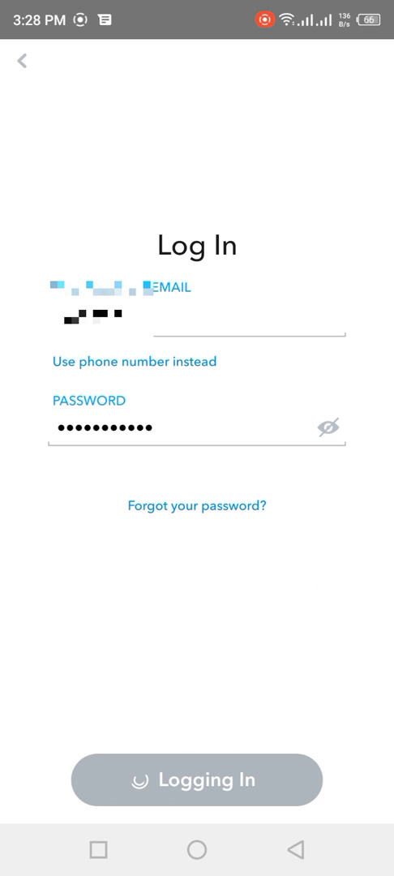
{"action": "left_click", "coordinate": [197, 778]}
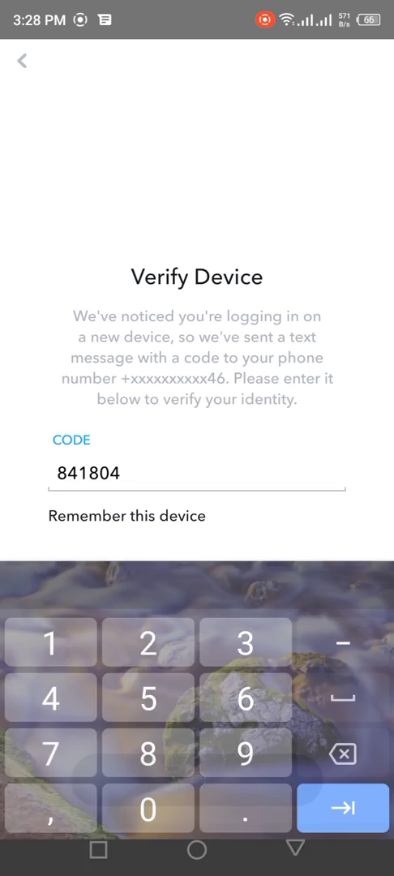
{"action": "left_click", "coordinate": [343, 804]}
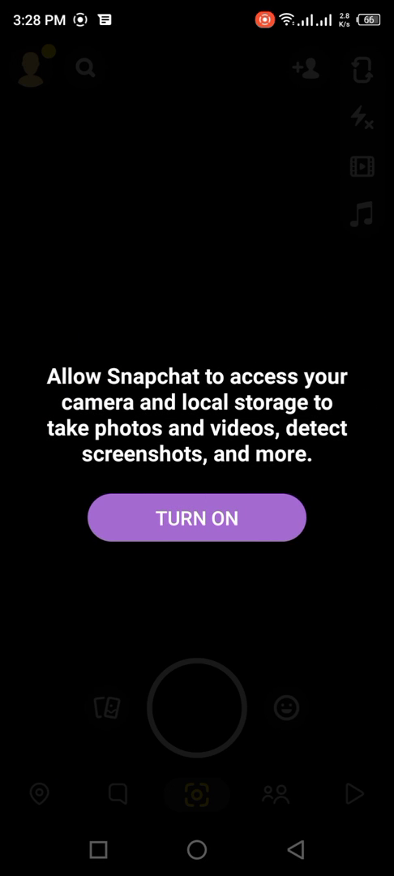
- Allow photos/media, audio-while-in-use and contacts access, landing on Add Friends with Quick Add
{"action": "left_click", "coordinate": [196, 517]}
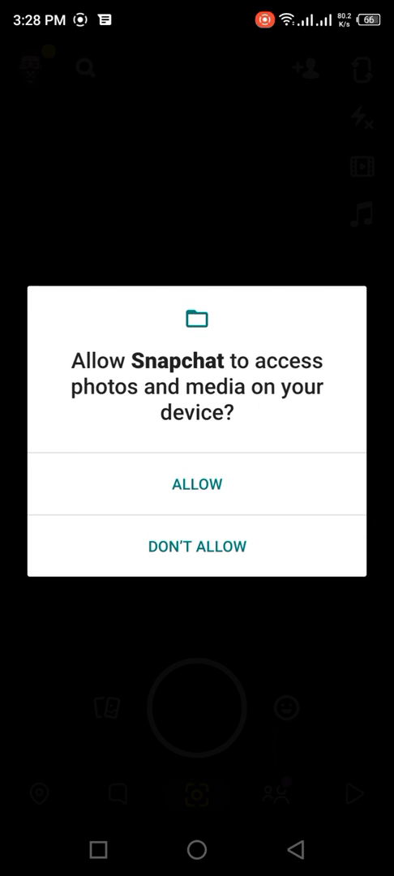
{"action": "left_click", "coordinate": [196, 484]}
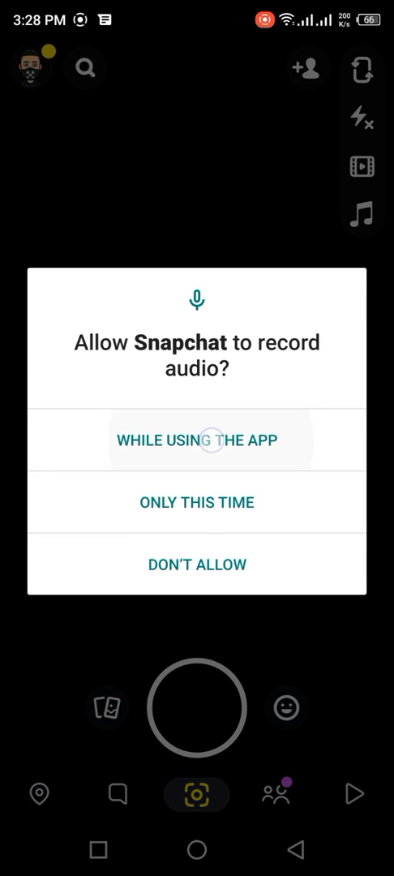
{"action": "left_click", "coordinate": [196, 441]}
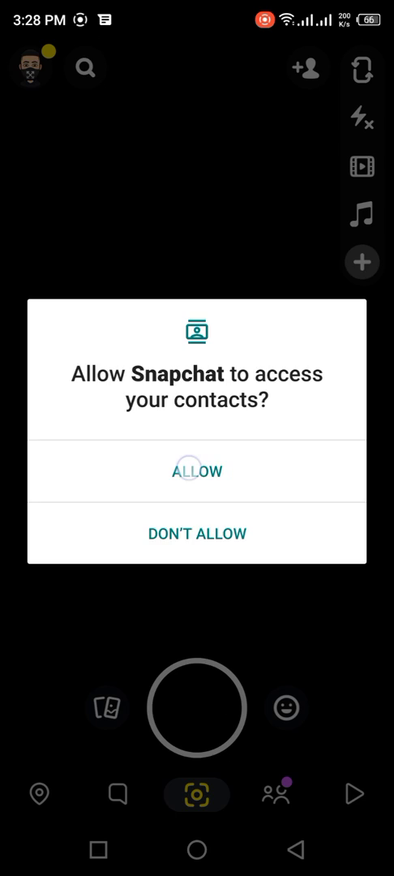
{"action": "left_click", "coordinate": [196, 470]}
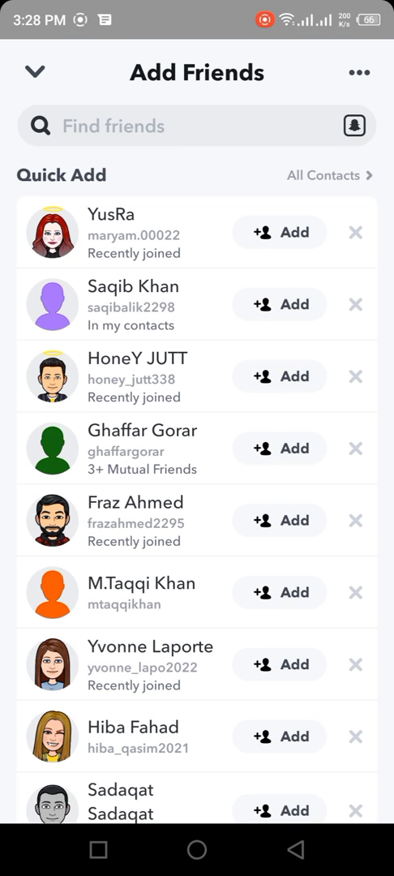